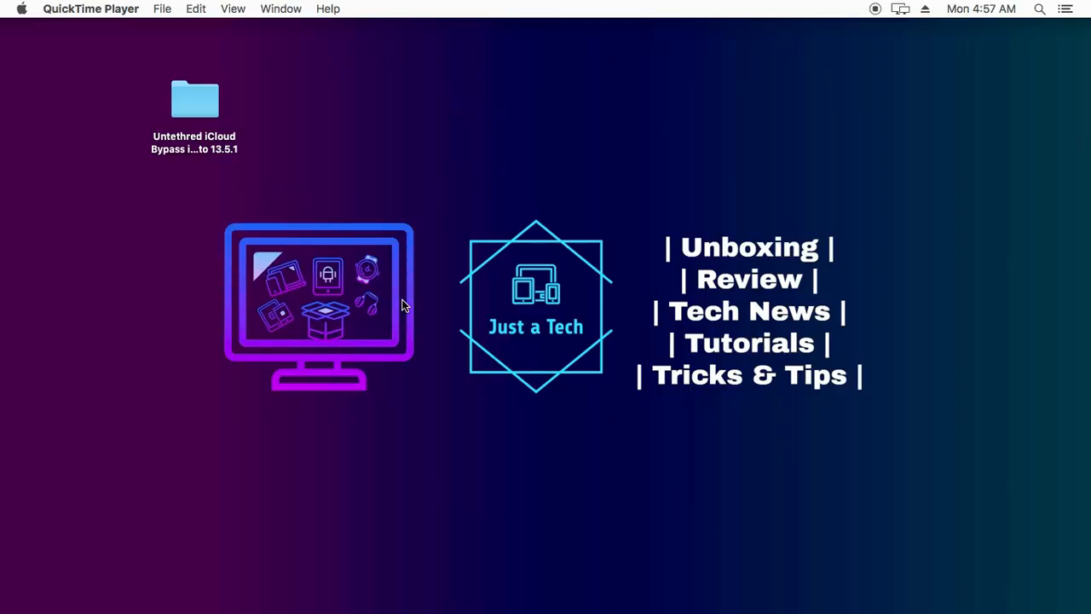
Step: Launch sonickBP from the iUntetered1.1 folder; macOS blocks it as from an unidentified developer
{"action": "double_click", "coordinate": [194, 99]}
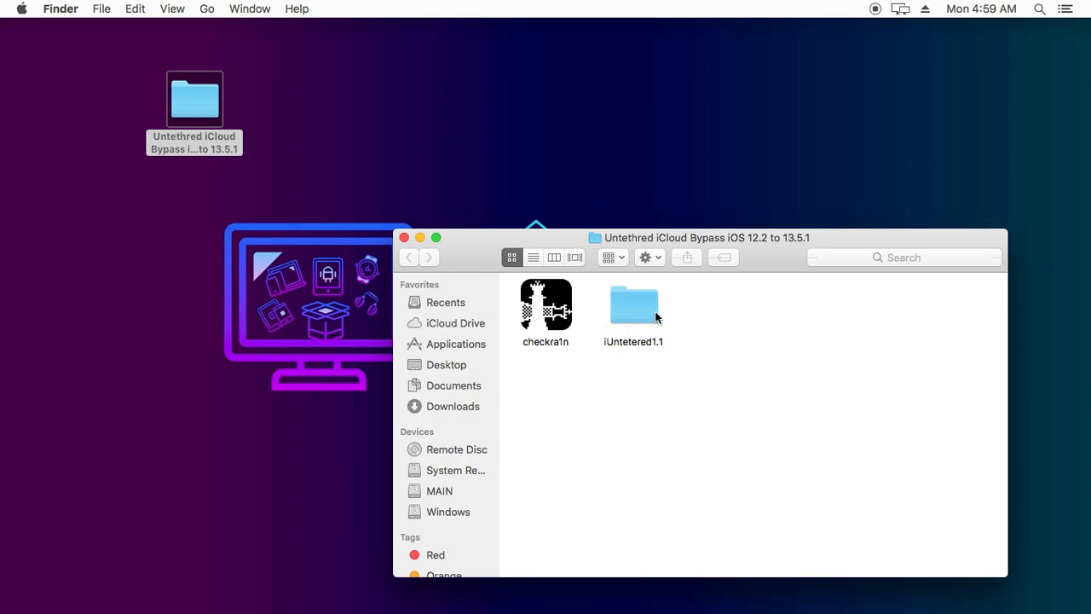
{"action": "double_click", "coordinate": [634, 303]}
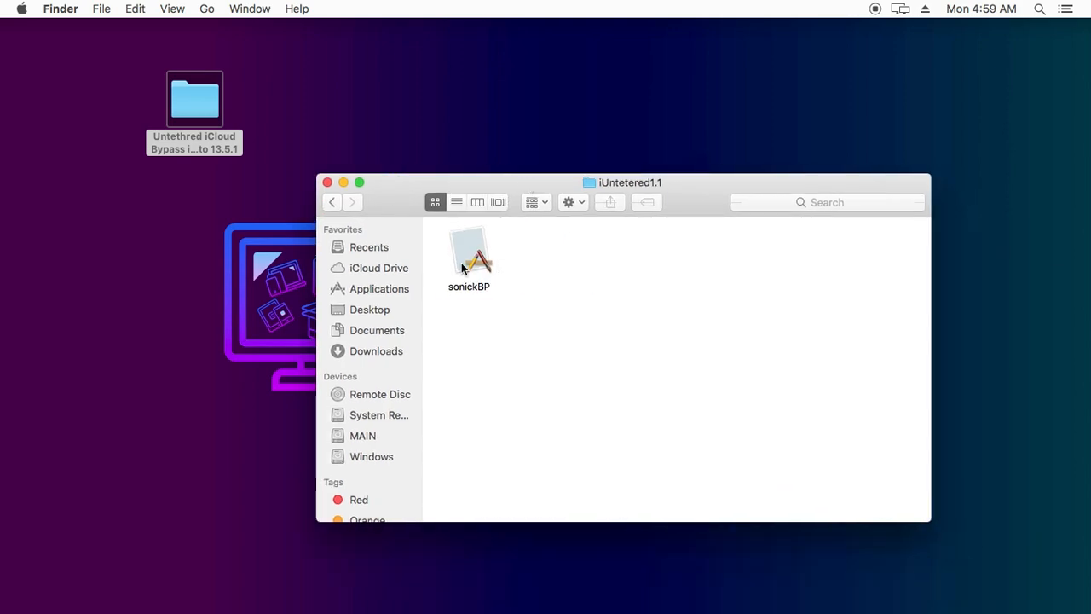
{"action": "double_click", "coordinate": [469, 252]}
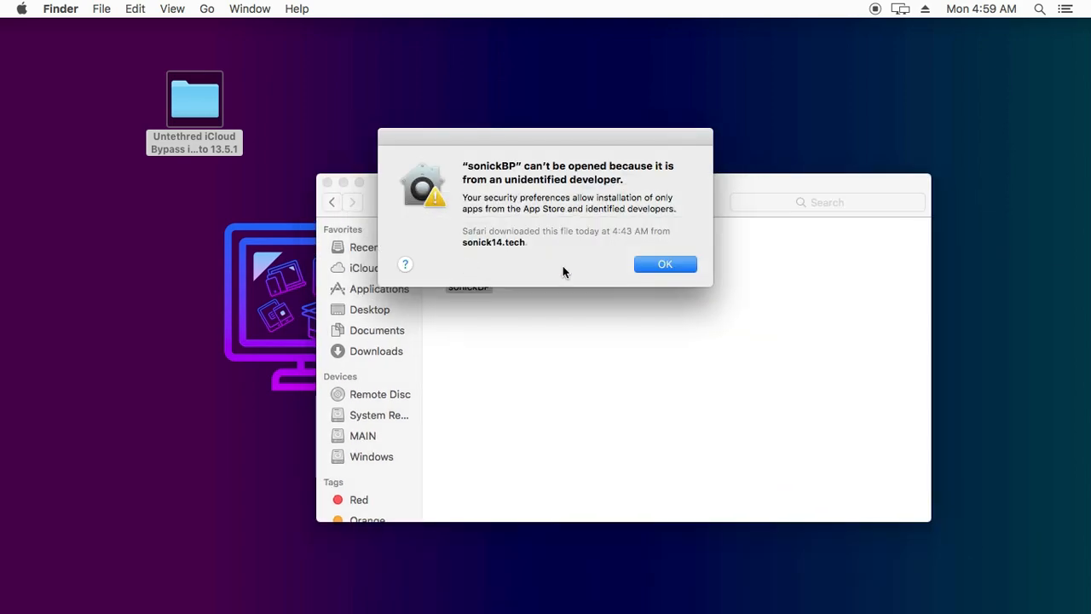
{"action": "left_click", "coordinate": [665, 263]}
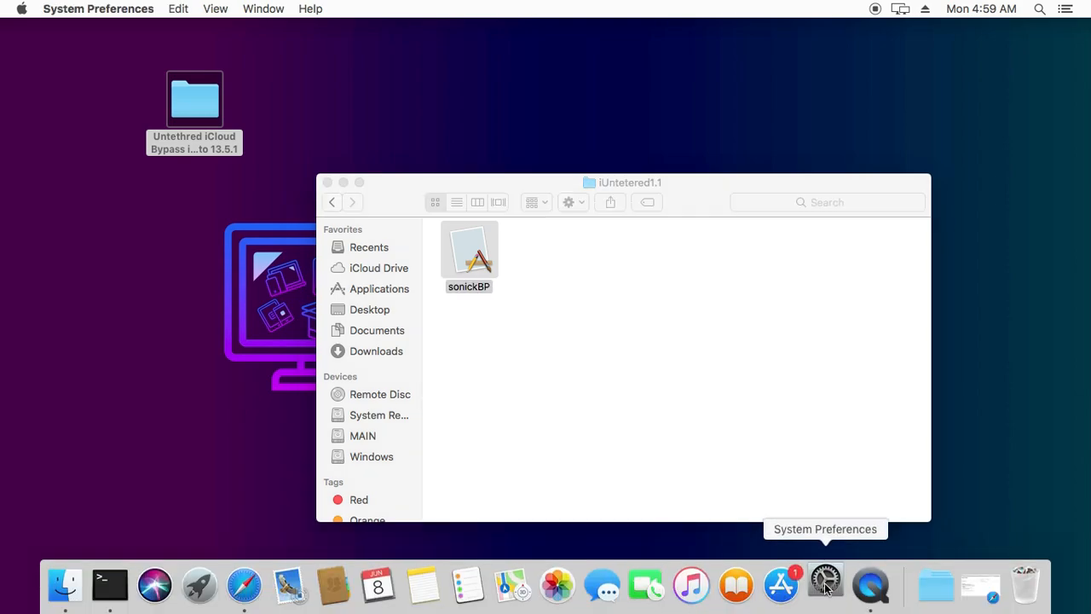
Step: Allow sonickBP to Open Anyway in Security & Privacy so the bypass tool runs
{"action": "left_click", "coordinate": [825, 583]}
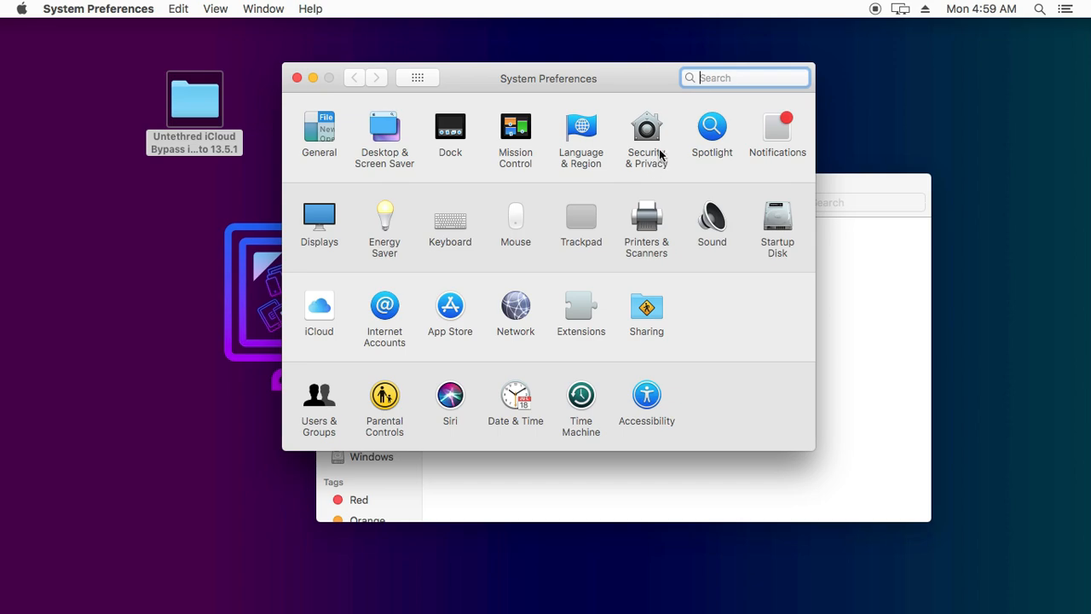
{"action": "left_click", "coordinate": [646, 128]}
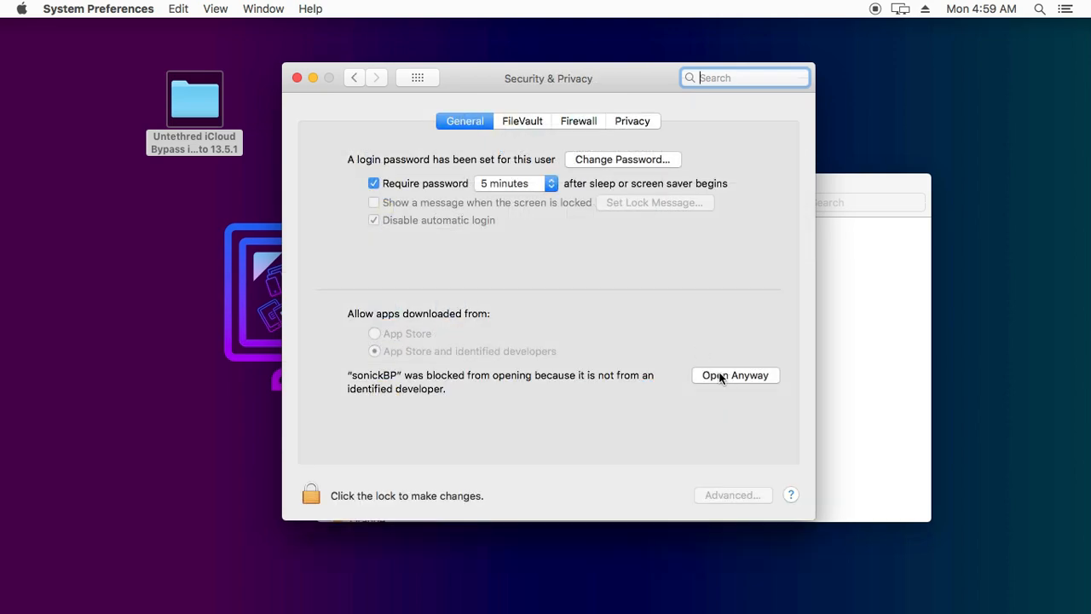
{"action": "left_click", "coordinate": [734, 375]}
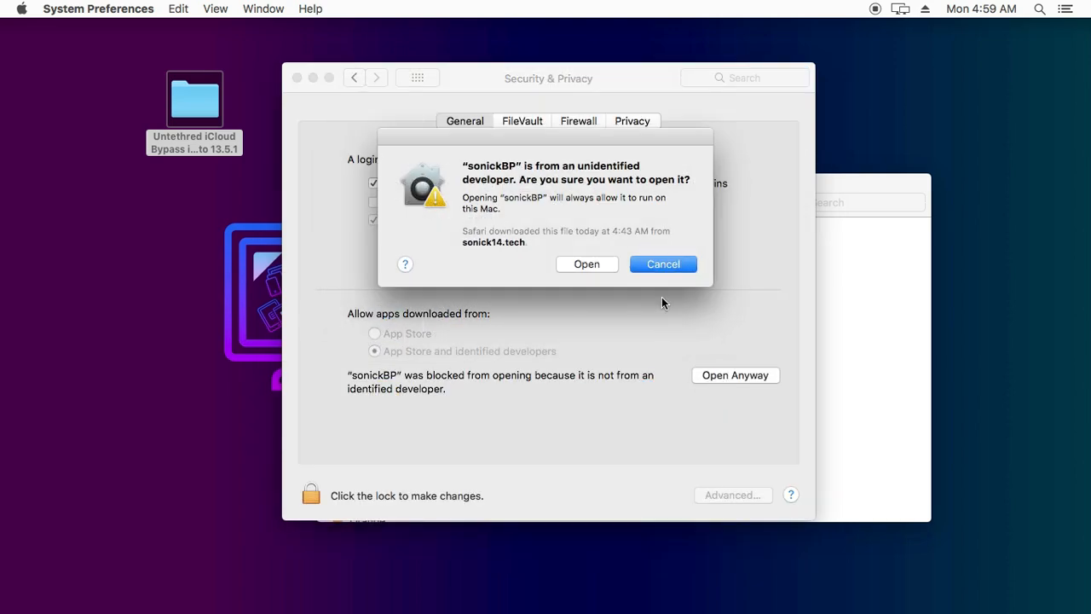
{"action": "left_click", "coordinate": [663, 262]}
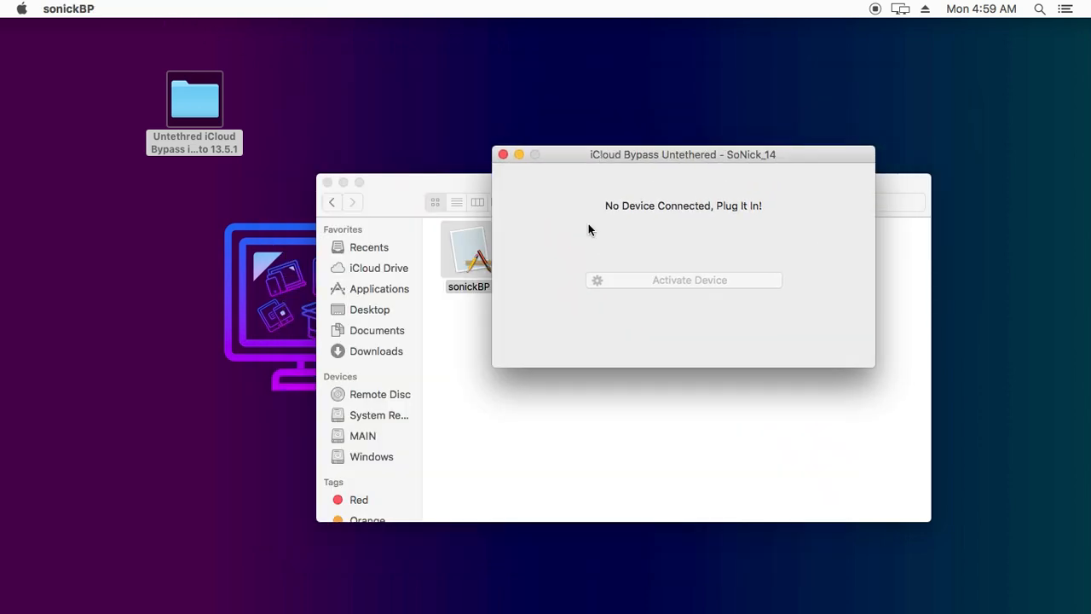
Step: Relaunch sonickBP (no device connected), quit it, and mount the checkra1n beta 0.10.2 disk image
{"action": "left_click", "coordinate": [503, 154]}
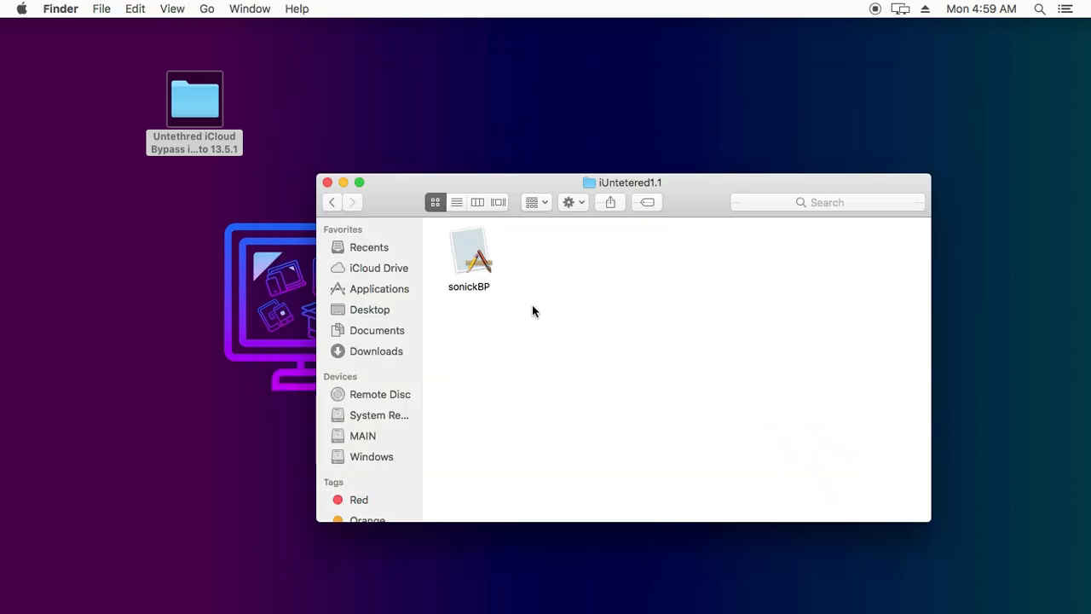
{"action": "double_click", "coordinate": [469, 249]}
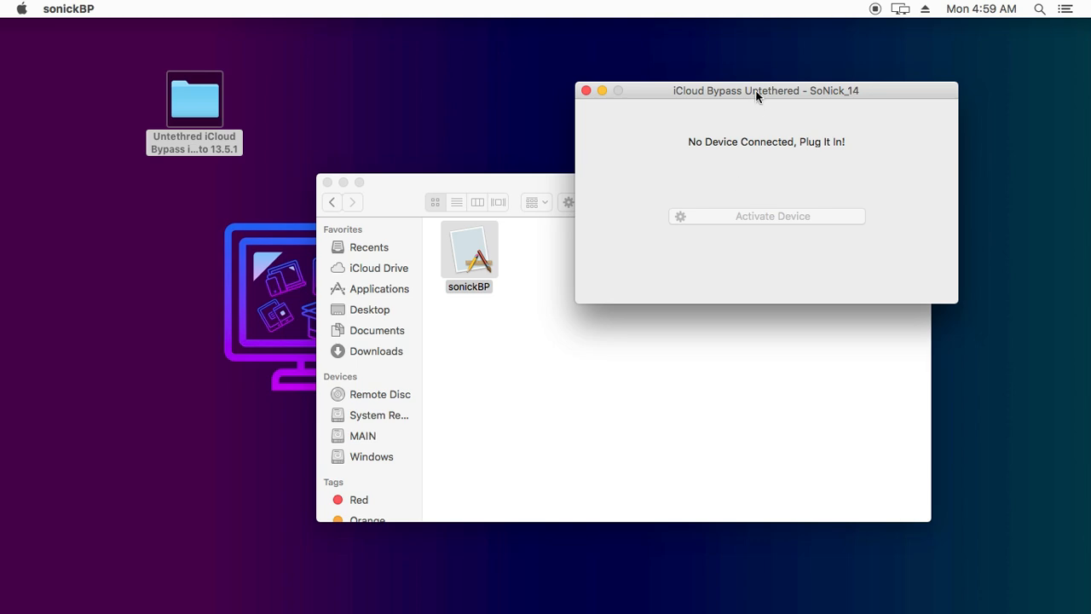
{"action": "left_click_drag", "start_coordinate": [764, 91], "coordinate": [669, 133]}
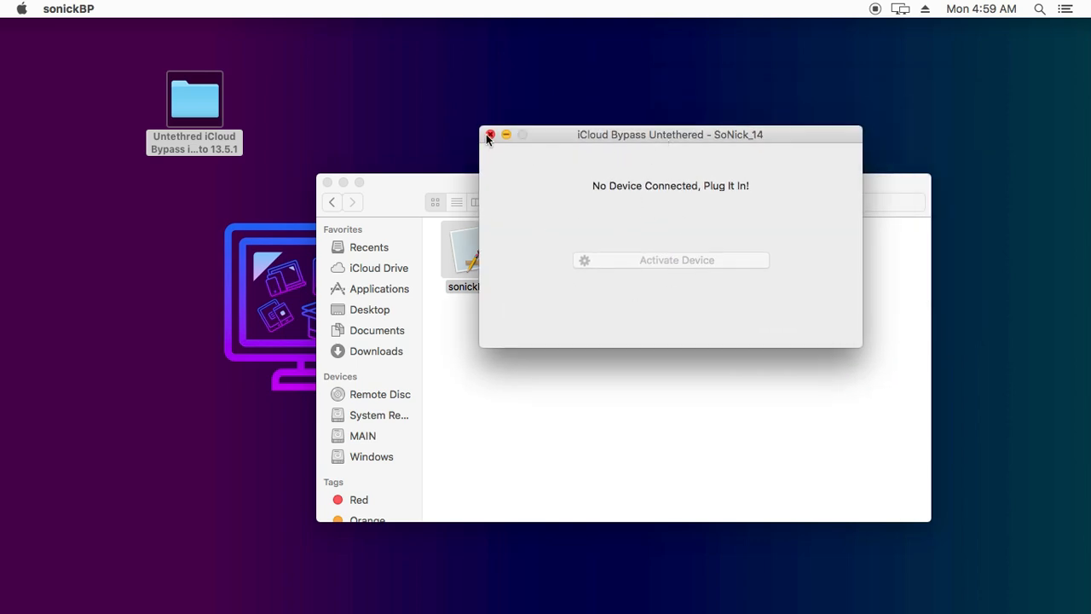
{"action": "left_click", "coordinate": [491, 134]}
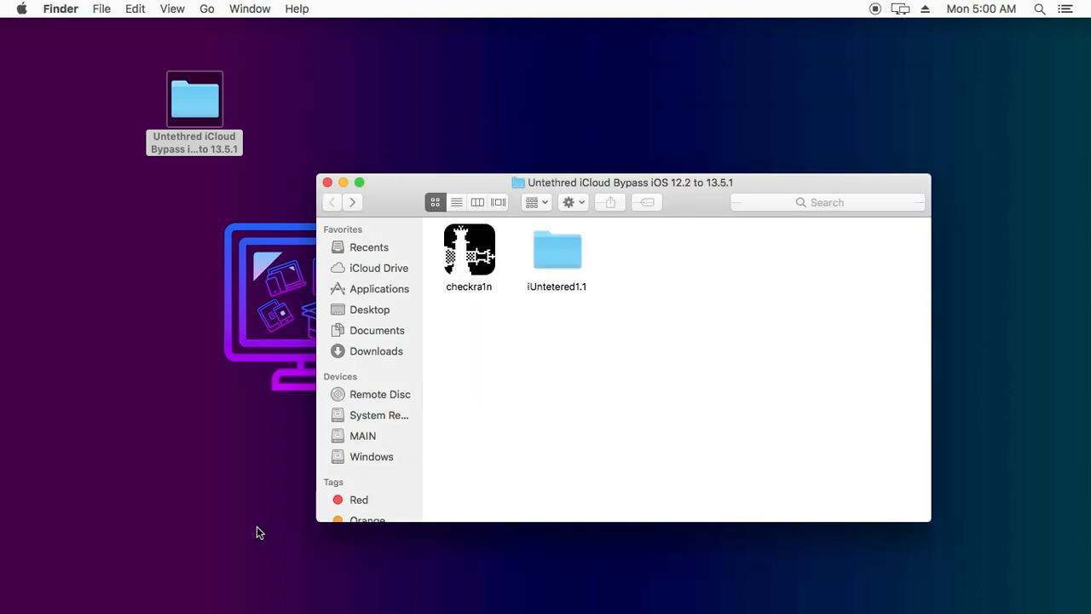
{"action": "left_click", "coordinate": [253, 587]}
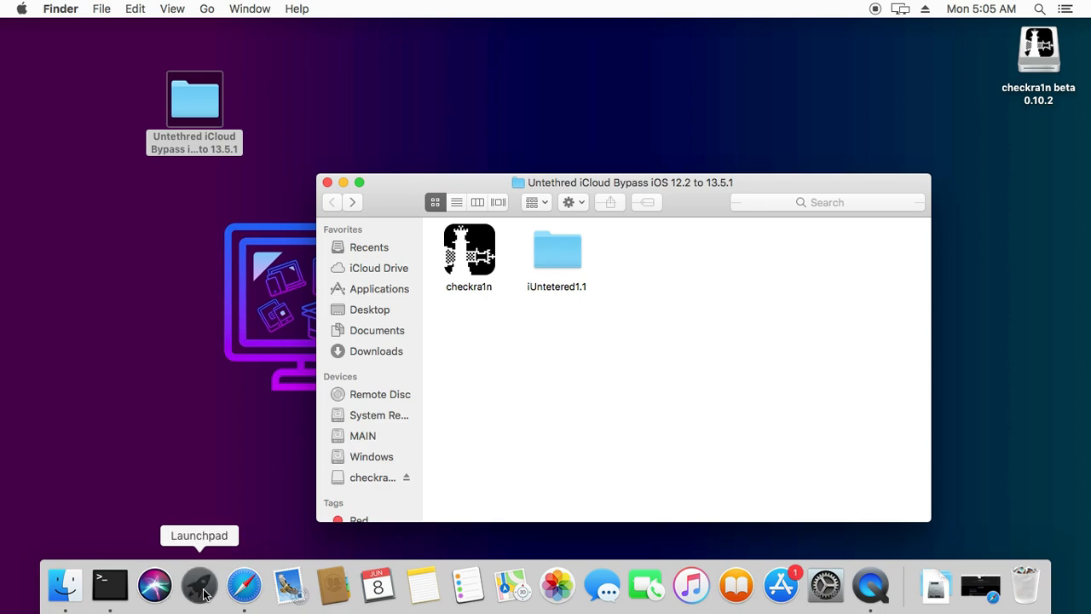
Step: Launch checkra1n, review its Options, and return to the welcome screen to await the iPhone
{"action": "left_click", "coordinate": [198, 585]}
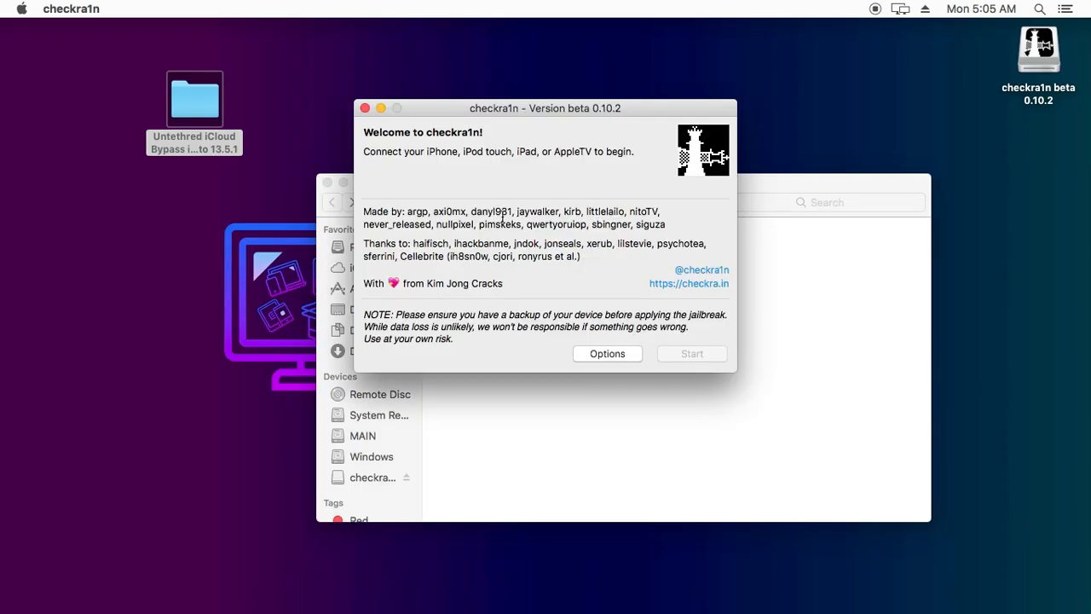
{"action": "left_click_drag", "start_coordinate": [543, 107], "coordinate": [543, 180]}
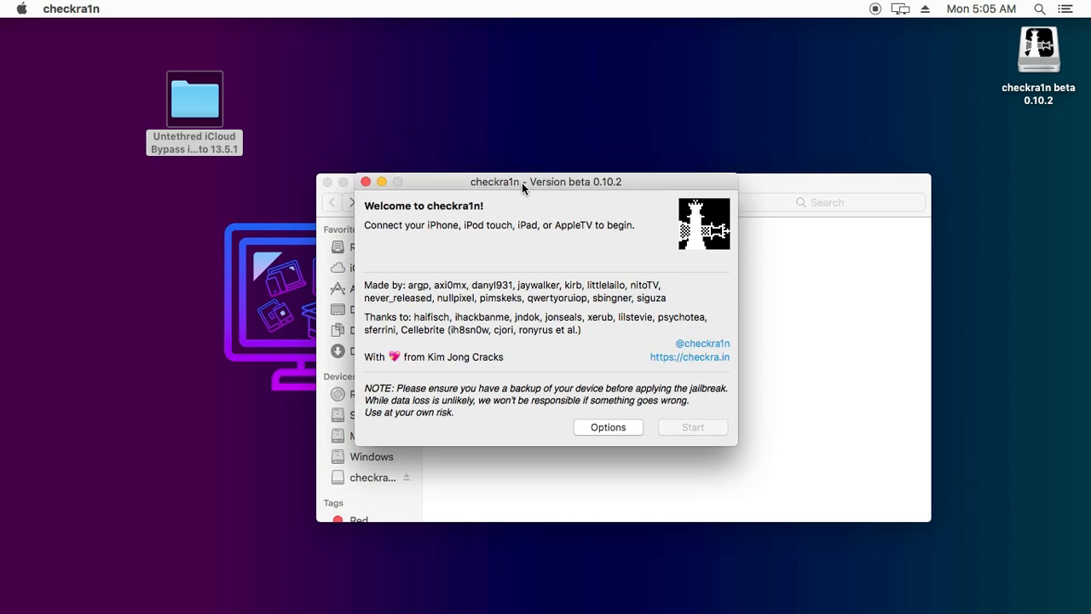
{"action": "left_click", "coordinate": [606, 426]}
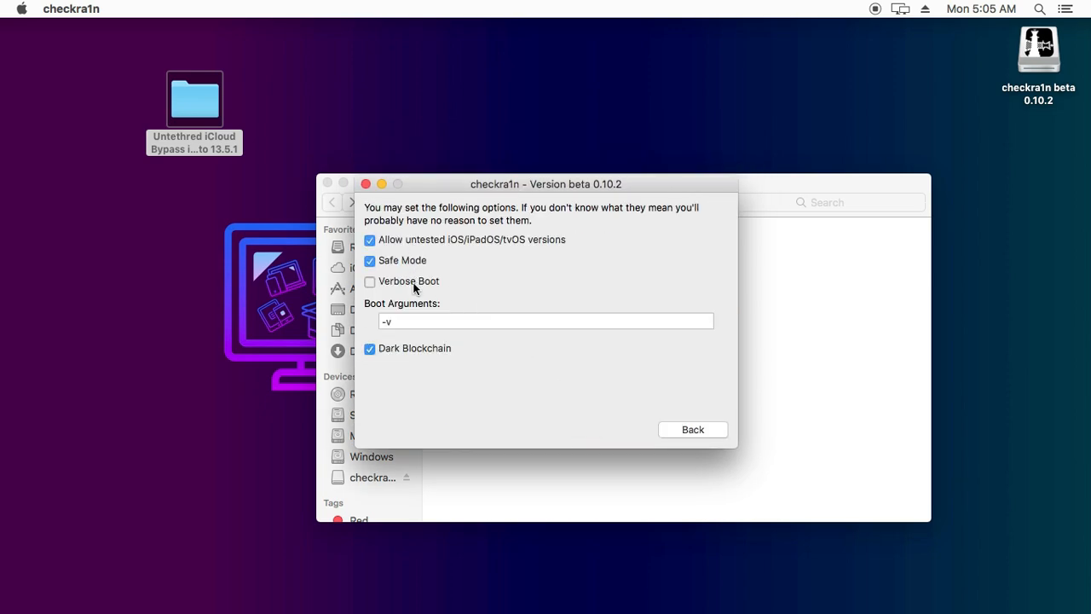
{"action": "left_click", "coordinate": [692, 430]}
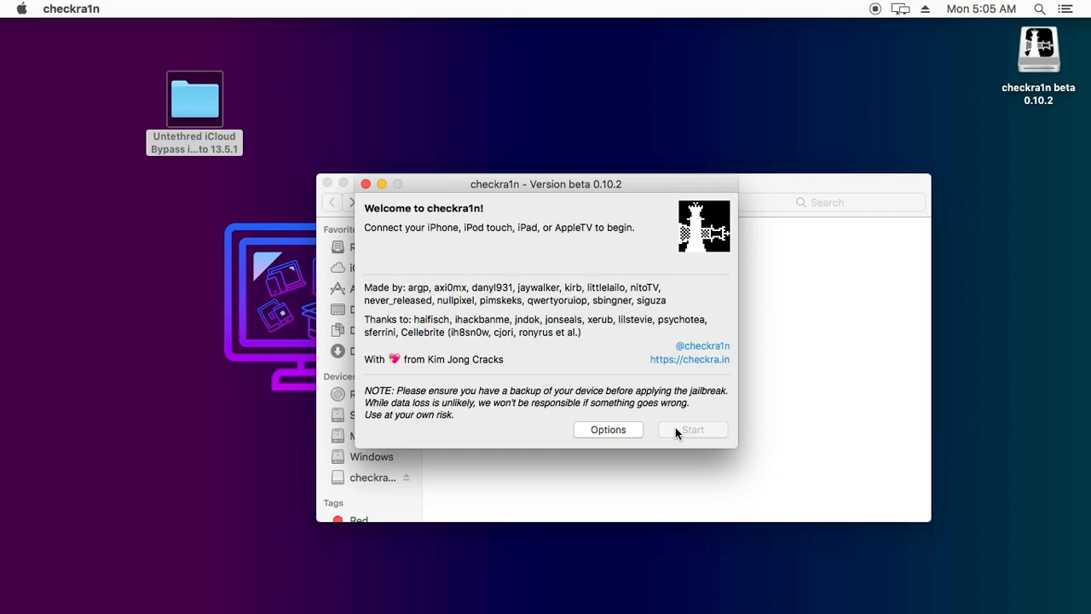
{"action": "left_click_drag", "start_coordinate": [546, 184], "coordinate": [510, 208]}
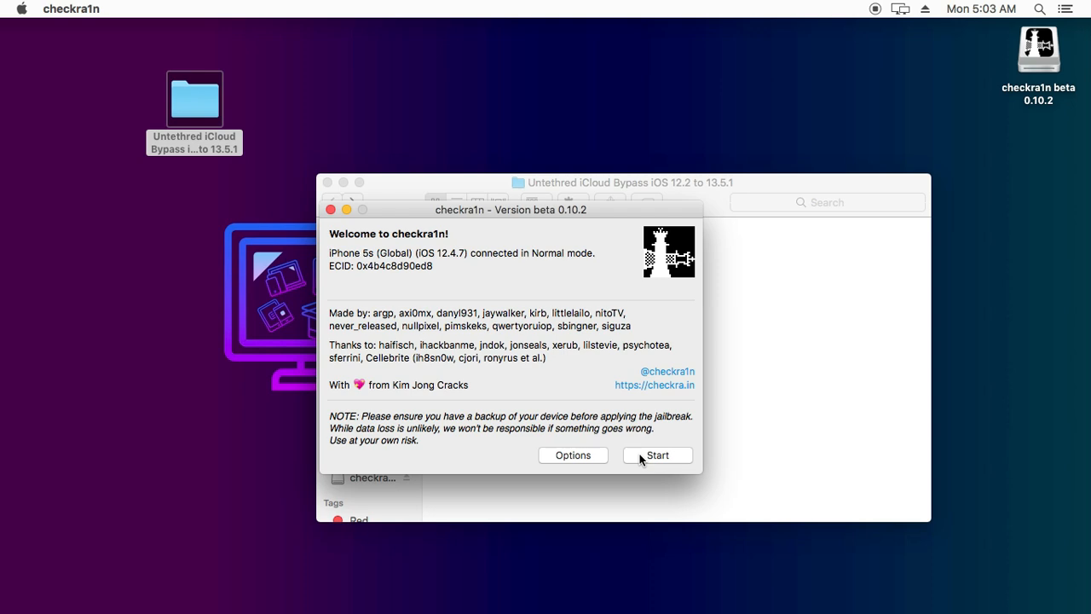
{"action": "mouse_move", "coordinate": [329, 253]}
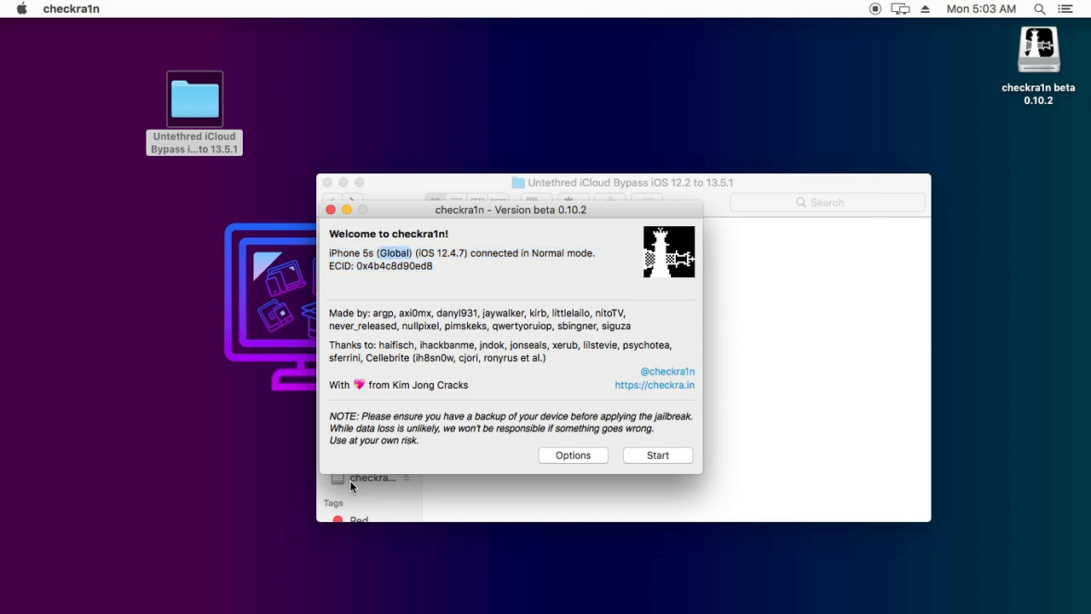
{"action": "mouse_move", "coordinate": [571, 419]}
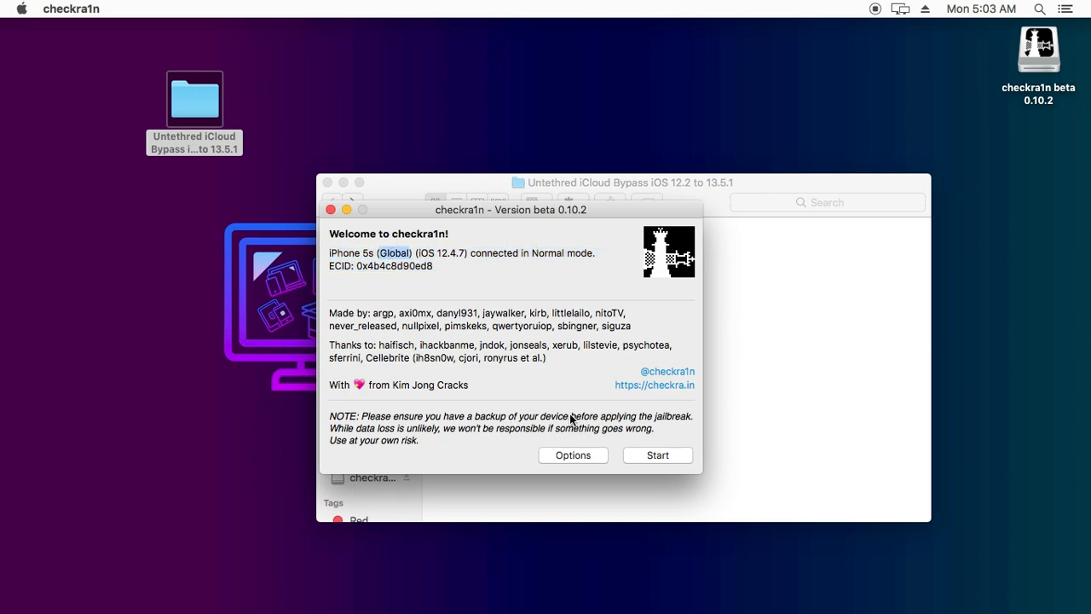
Step: Start the jailbreak on the connected iPhone and run the DFU mode sequence through to All Done
{"action": "left_click", "coordinate": [657, 453]}
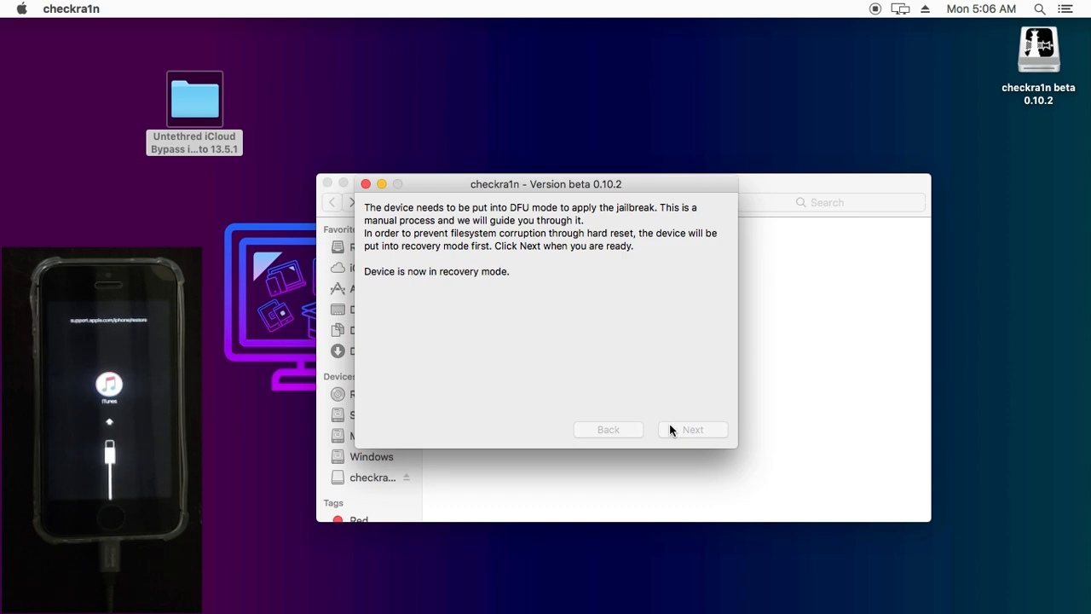
{"action": "left_click", "coordinate": [692, 430]}
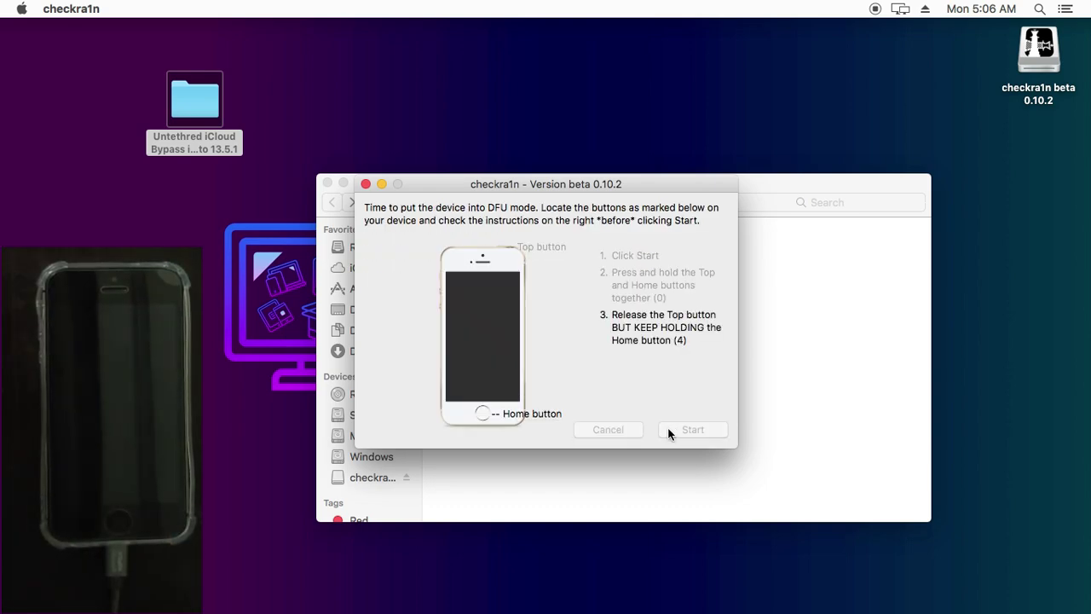
{"action": "left_click", "coordinate": [692, 429]}
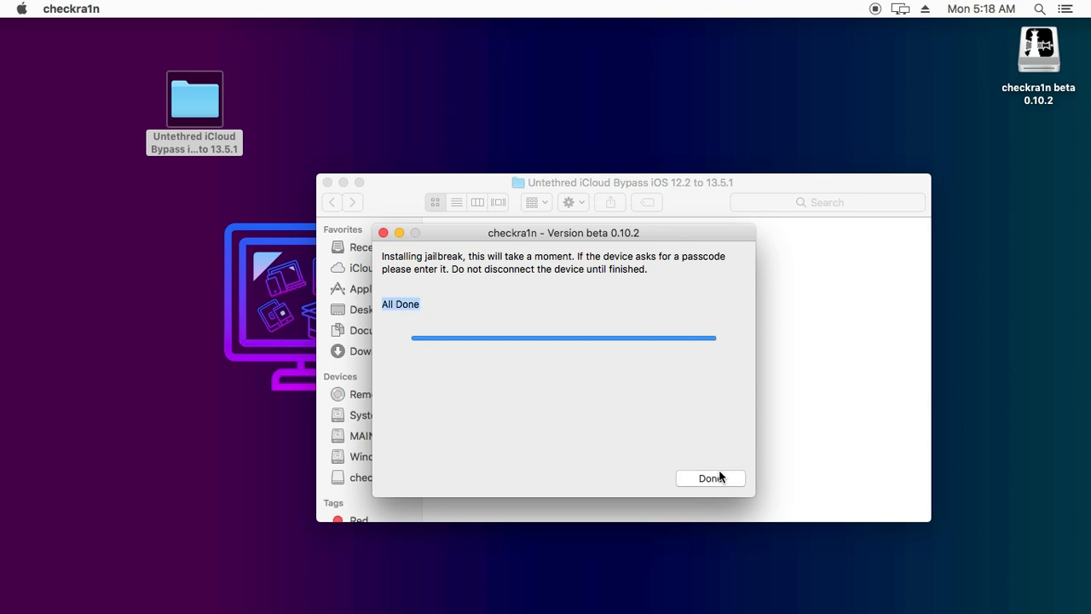
{"action": "left_click", "coordinate": [710, 477]}
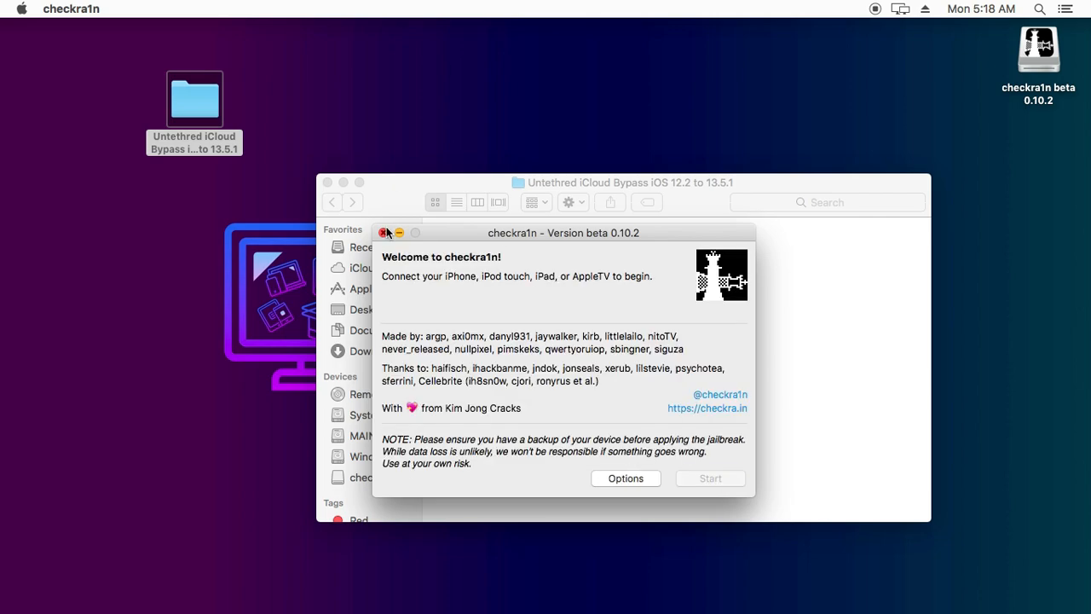
Step: Quit checkra1n and relaunch sonickBP from iUntetered1.1, which still finds no device
{"action": "left_click", "coordinate": [385, 232]}
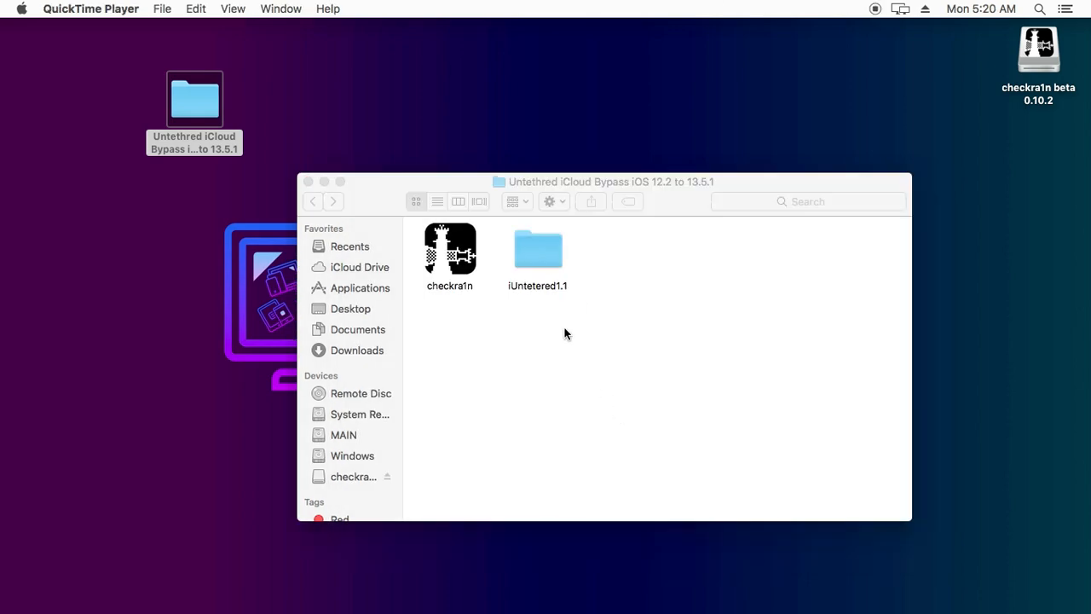
{"action": "left_click", "coordinate": [539, 249]}
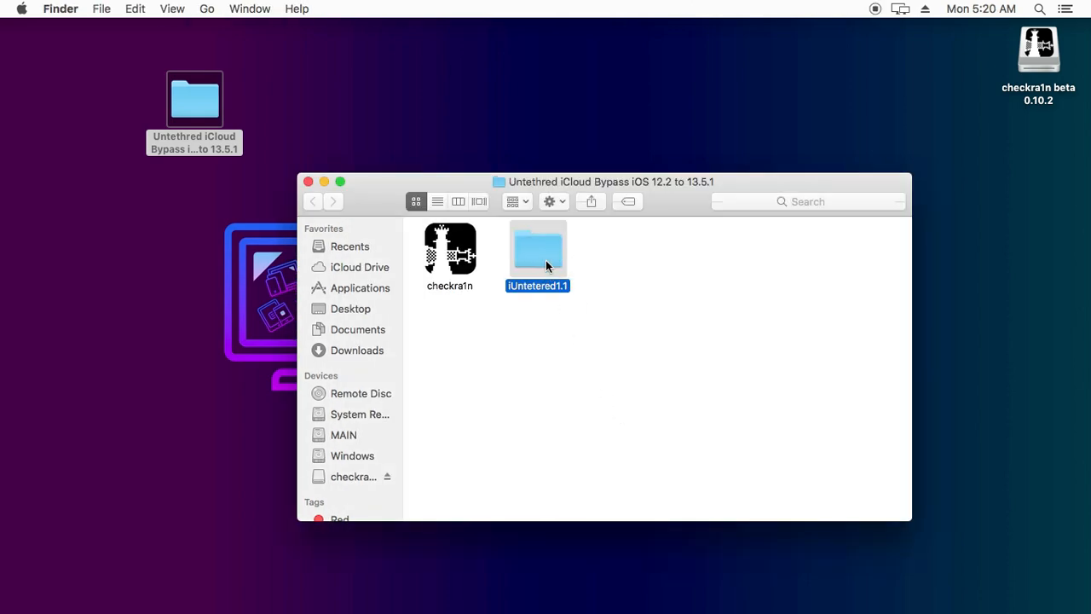
{"action": "double_click", "coordinate": [537, 247]}
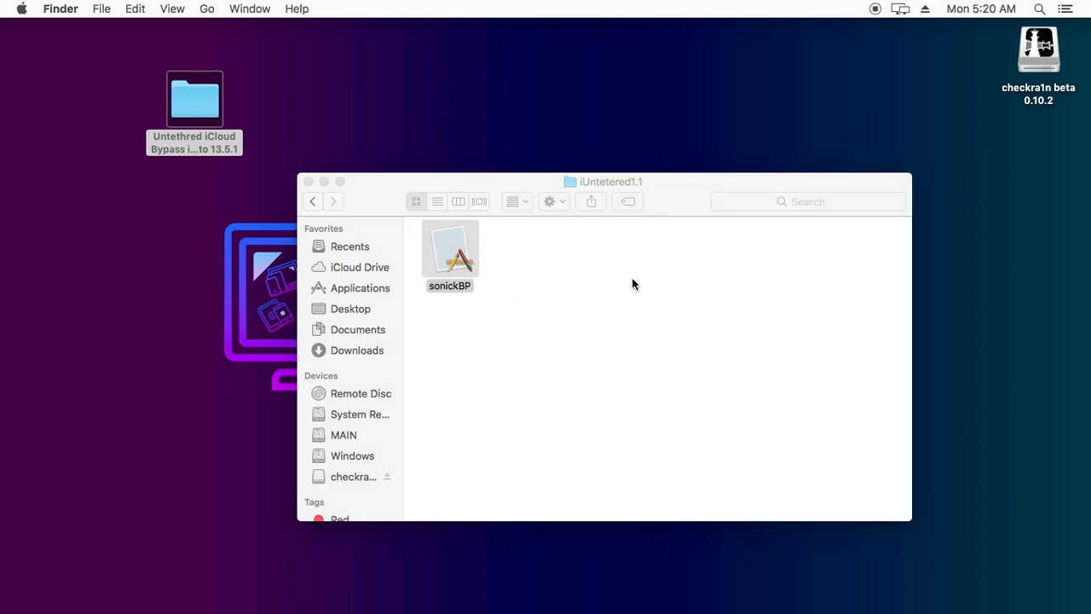
{"action": "double_click", "coordinate": [450, 247]}
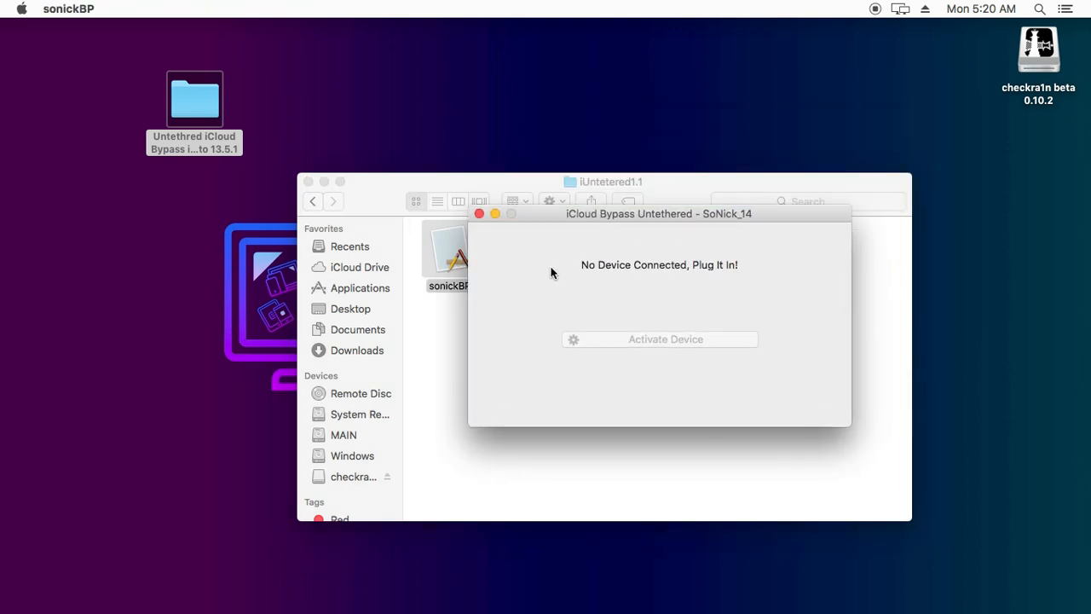
{"action": "mouse_move", "coordinate": [629, 213]}
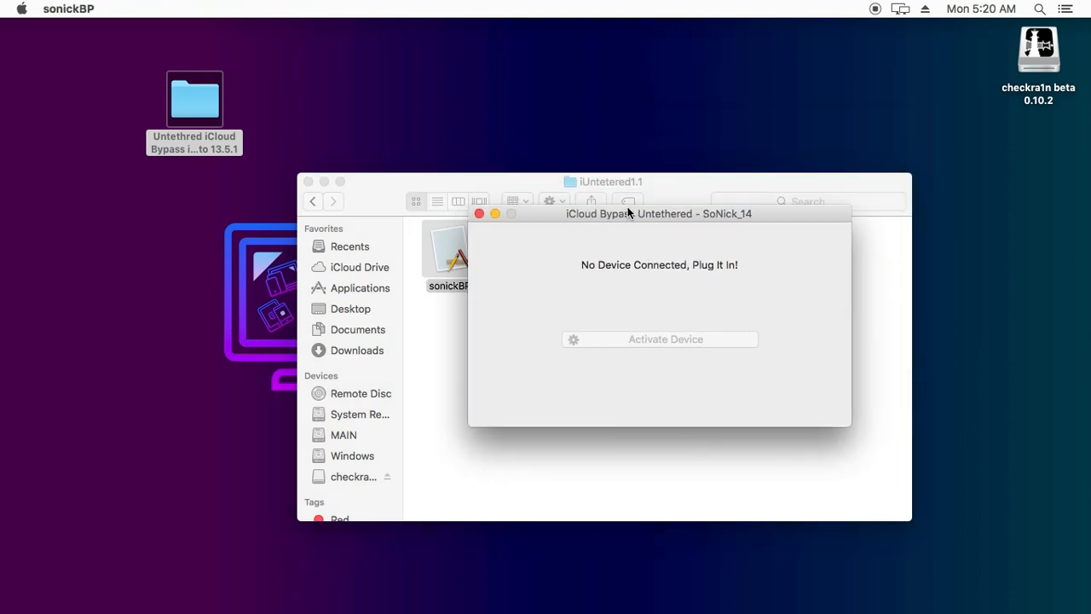
{"action": "left_click_drag", "start_coordinate": [658, 214], "coordinate": [627, 213]}
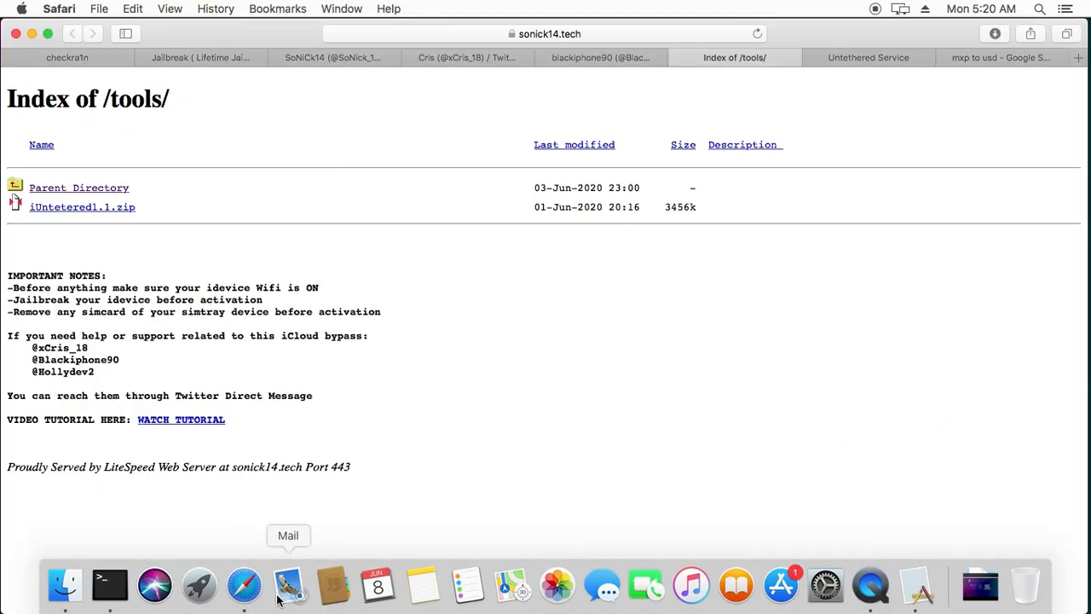
Step: Switch to the sonick14.tech Untethered Service page priced at 400 MXP
{"action": "left_click", "coordinate": [868, 58]}
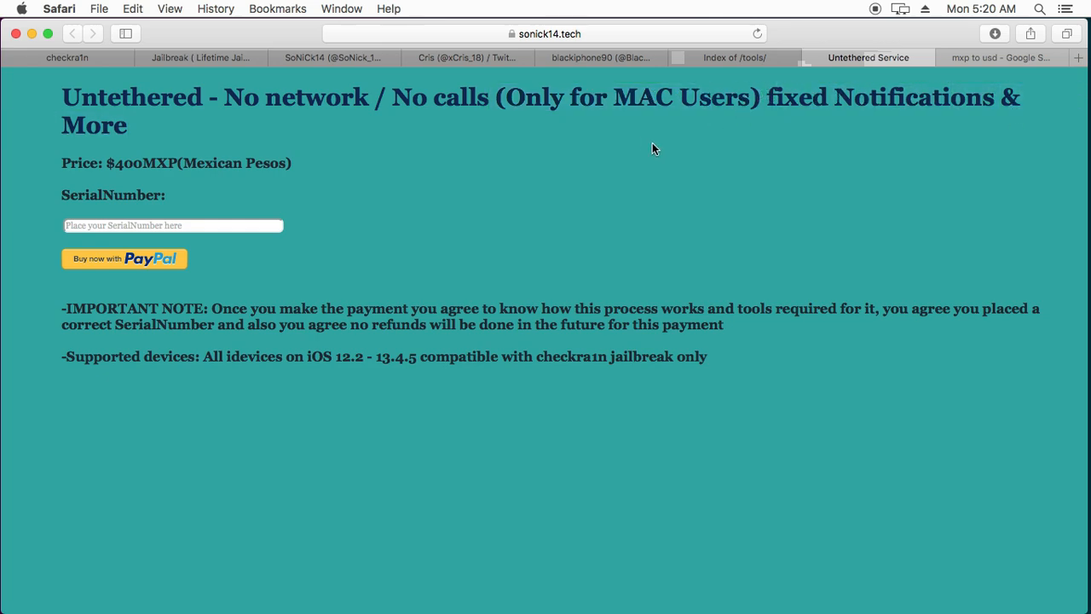
{"action": "mouse_move", "coordinate": [270, 155]}
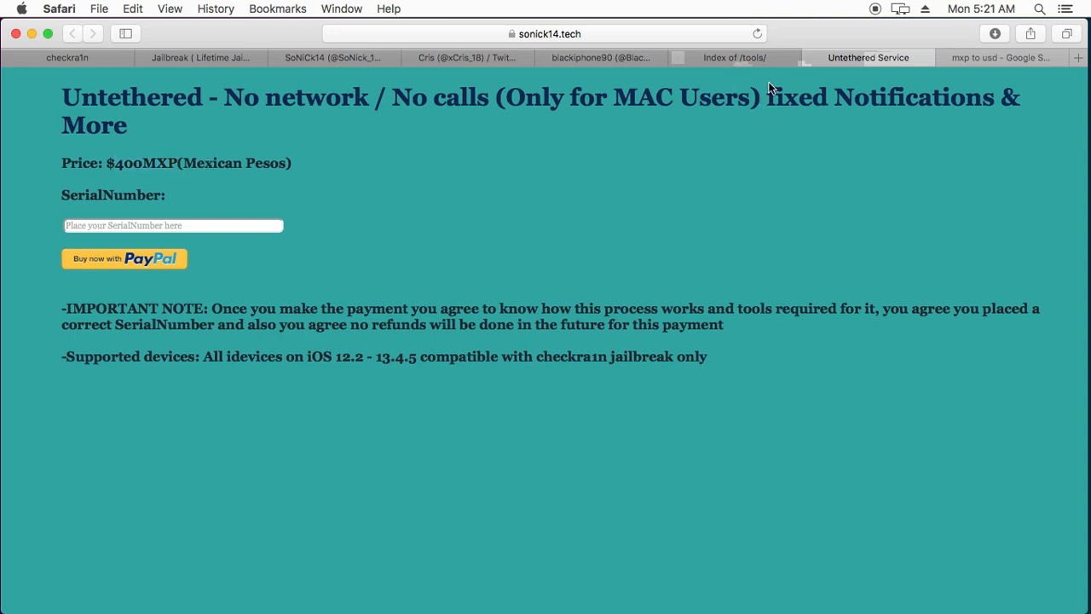
Step: Convert 400 Mexican pesos to about 18.55 US dollars in Google, then return to the service page
{"action": "left_click", "coordinate": [997, 58]}
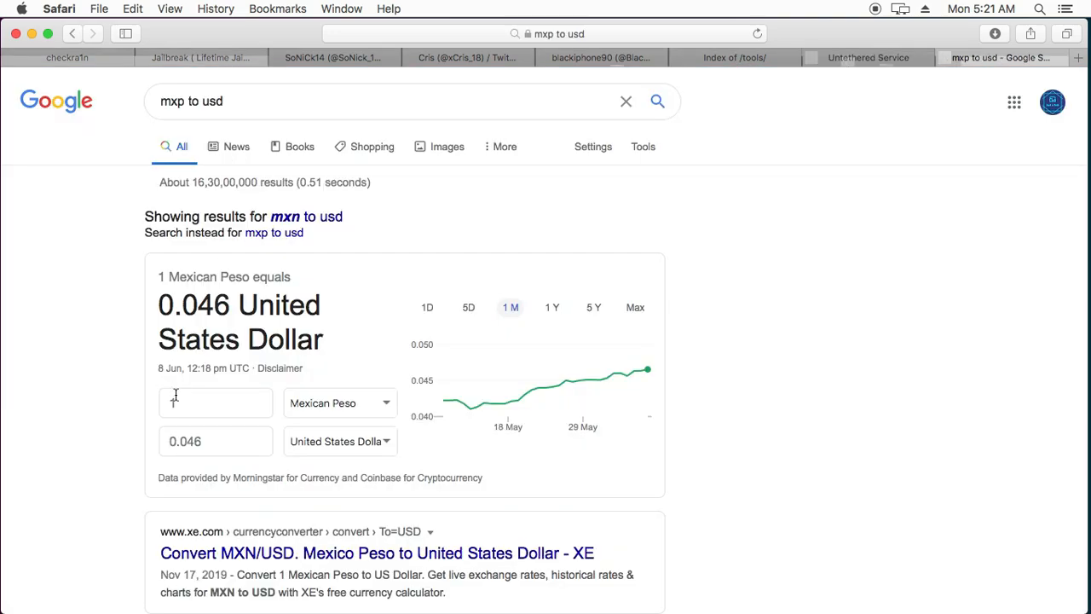
{"action": "type", "text": "400"}
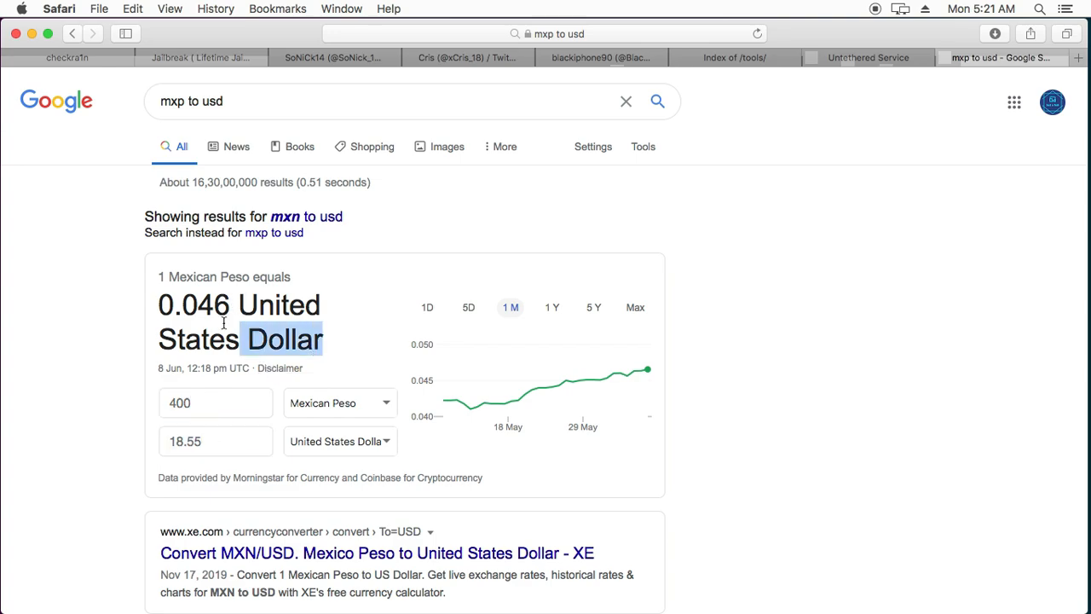
{"action": "left_click", "coordinate": [866, 58]}
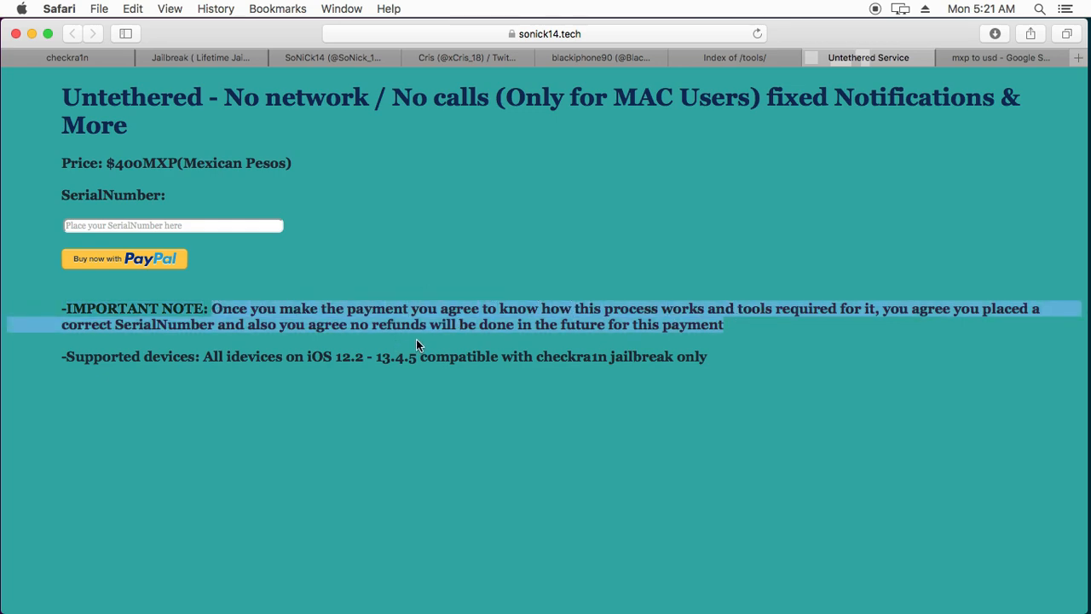
Step: Enter the device serial number in the SerialNumber field and start Buy now with PayPal
{"action": "left_click", "coordinate": [172, 225]}
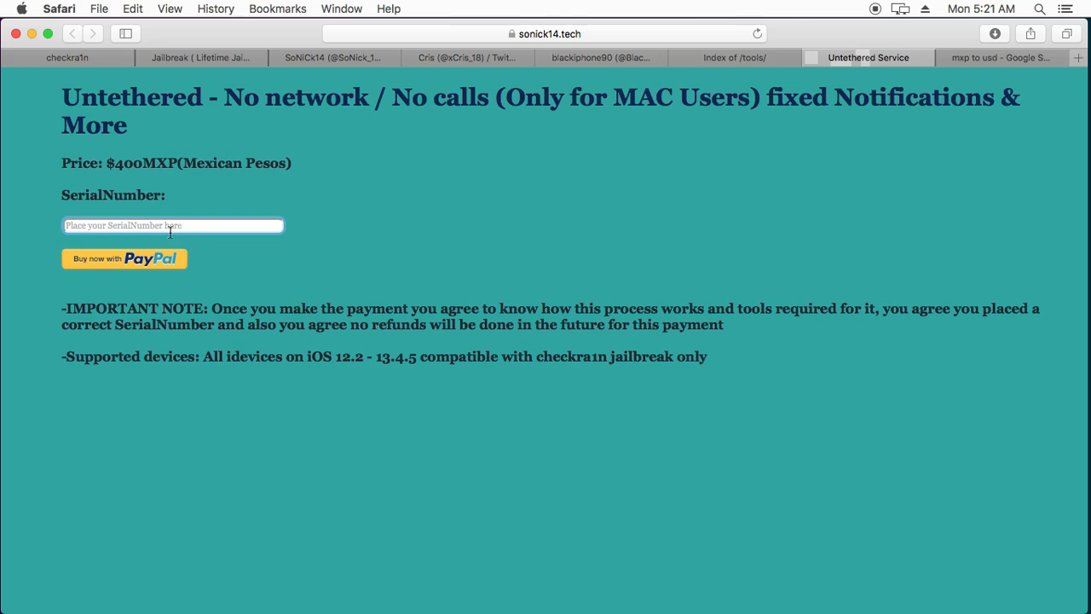
{"action": "mouse_move", "coordinate": [218, 242]}
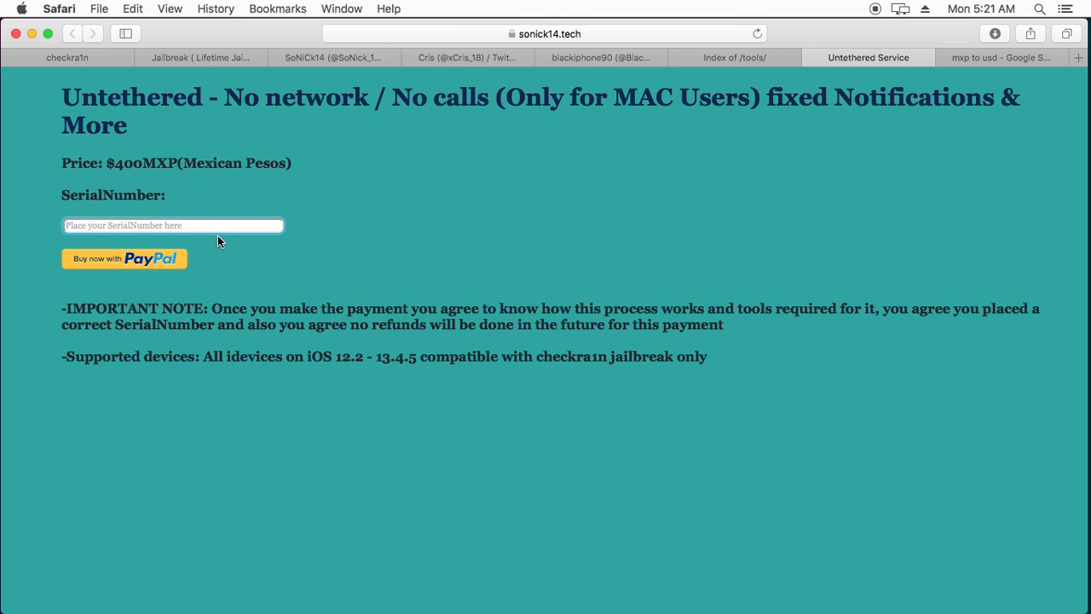
{"action": "type", "text": "F4"}
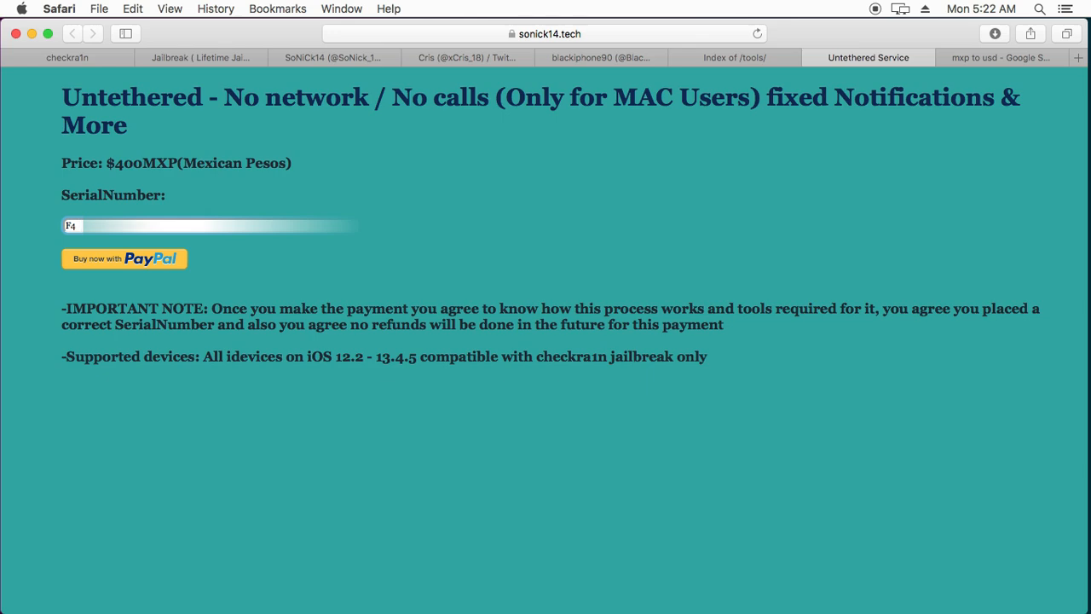
{"action": "type", "text": "K"}
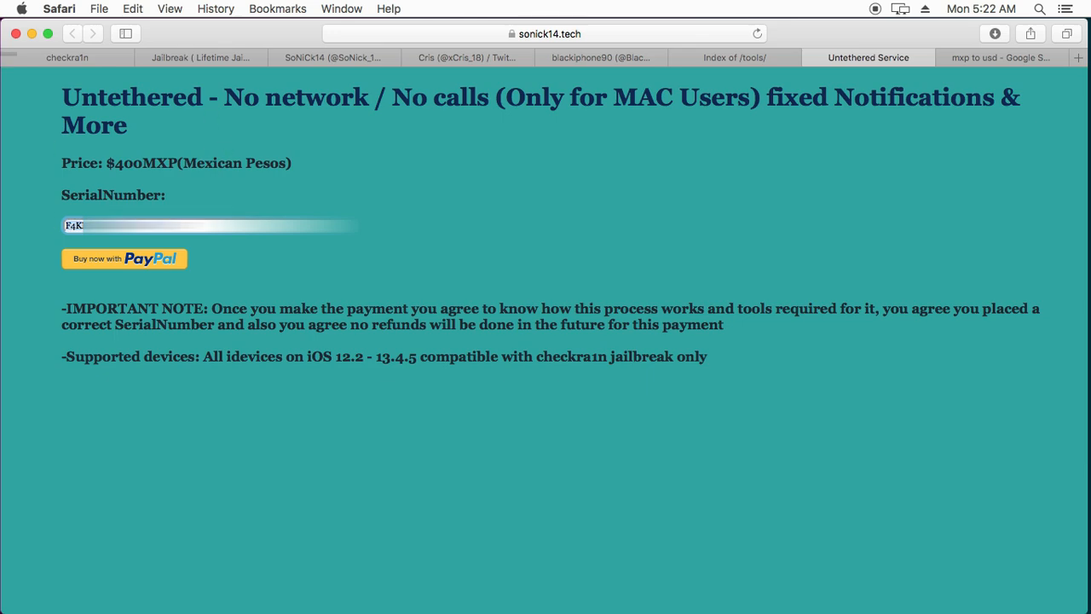
{"action": "left_click", "coordinate": [123, 259]}
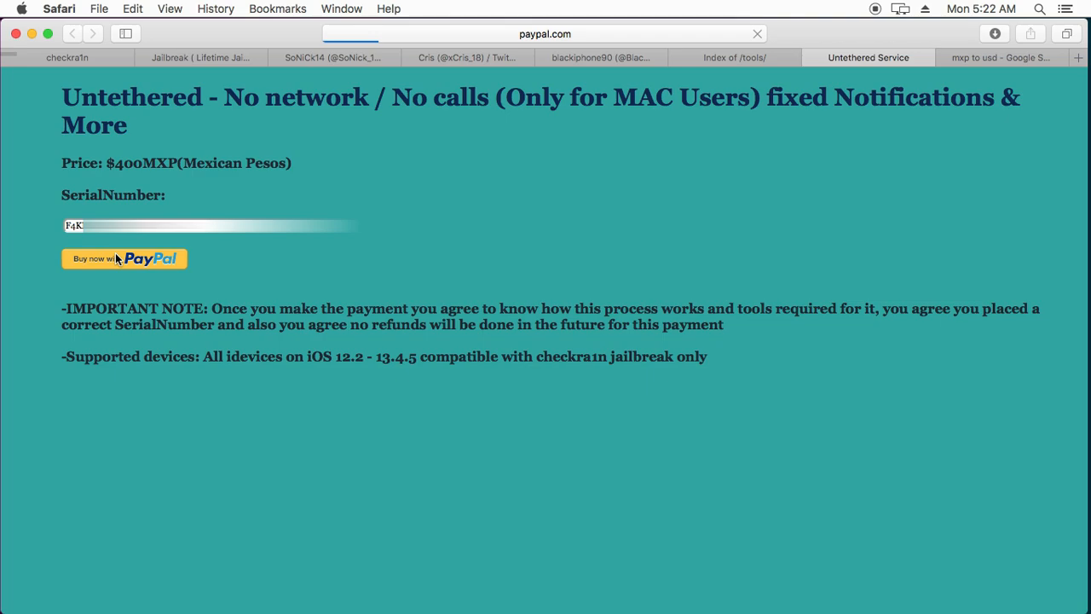
Step: Confirm the $400.00 MXN total on PayPal, recheck the conversion, and close Safari
{"action": "left_click", "coordinate": [123, 259]}
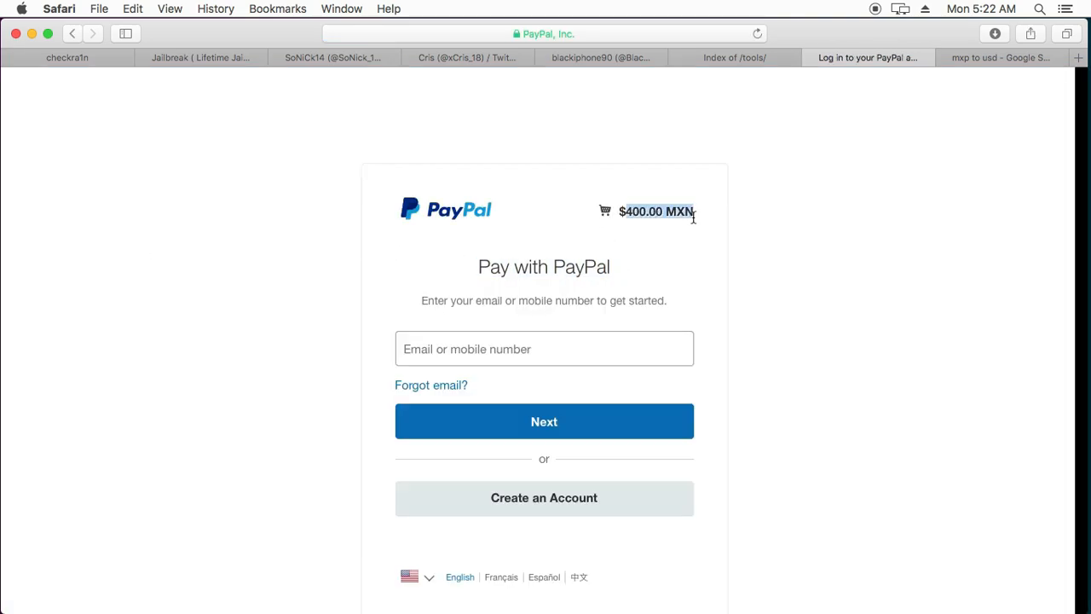
{"action": "left_click", "coordinate": [998, 58]}
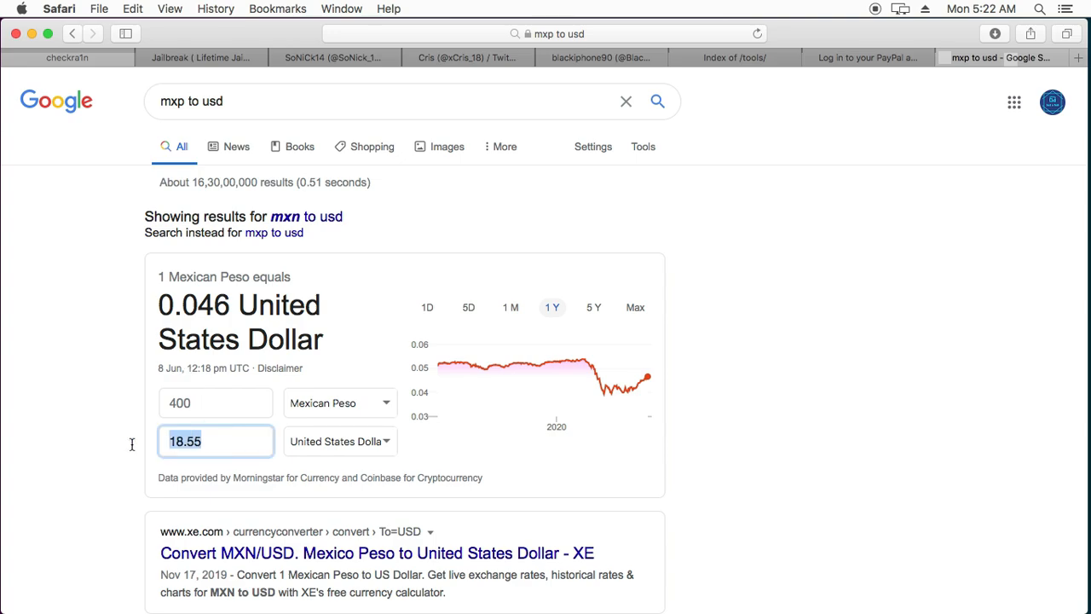
{"action": "left_click", "coordinate": [868, 58]}
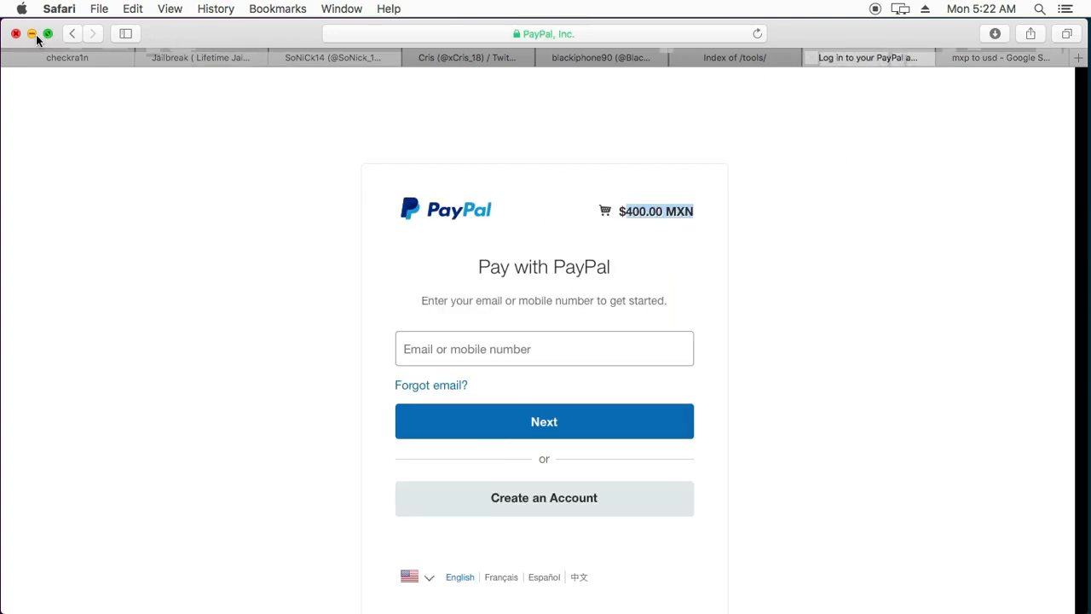
{"action": "left_click", "coordinate": [15, 34]}
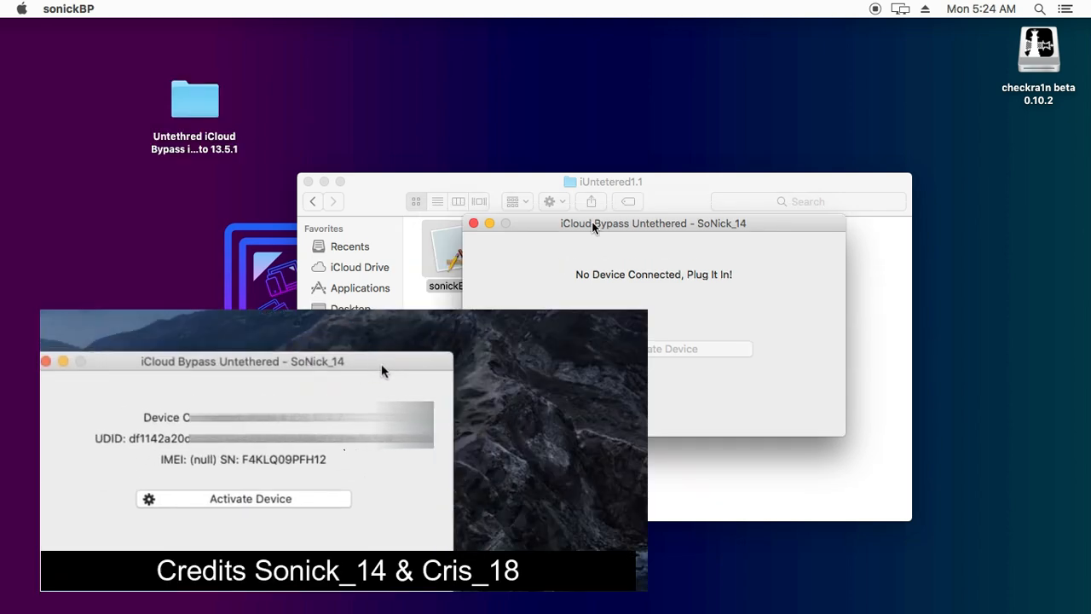
Step: Start activation of the connected device from its UDID and serial details in sonickBP
{"action": "left_click", "coordinate": [248, 491]}
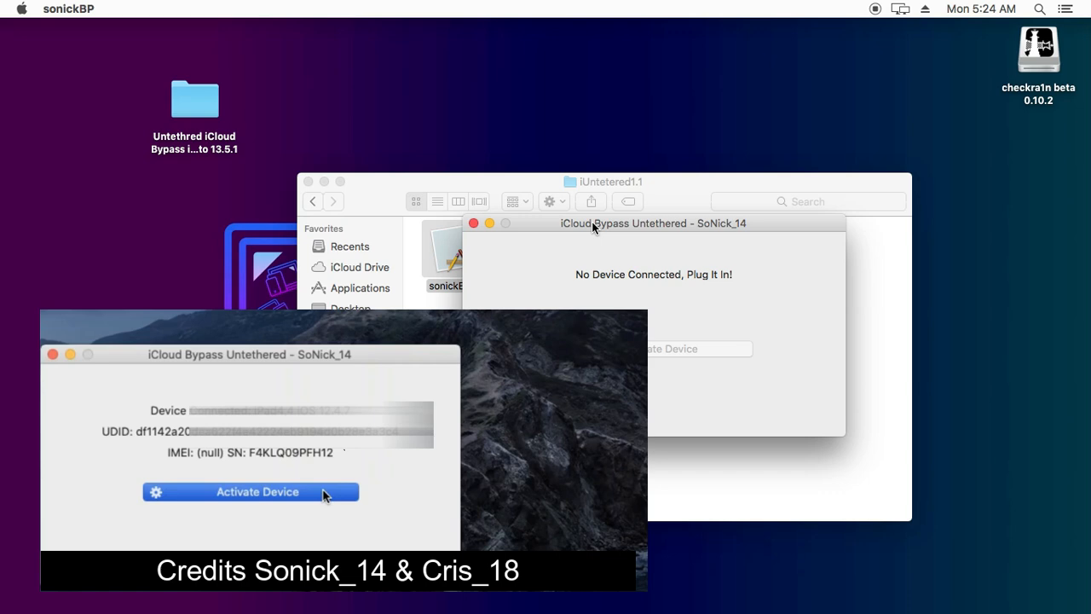
{"action": "left_click", "coordinate": [249, 490]}
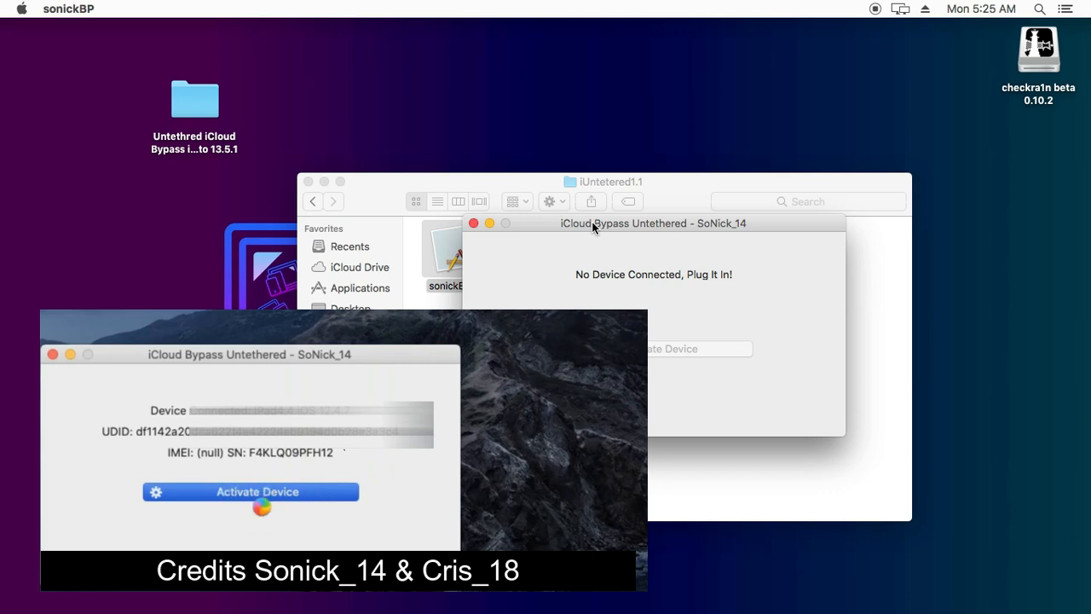